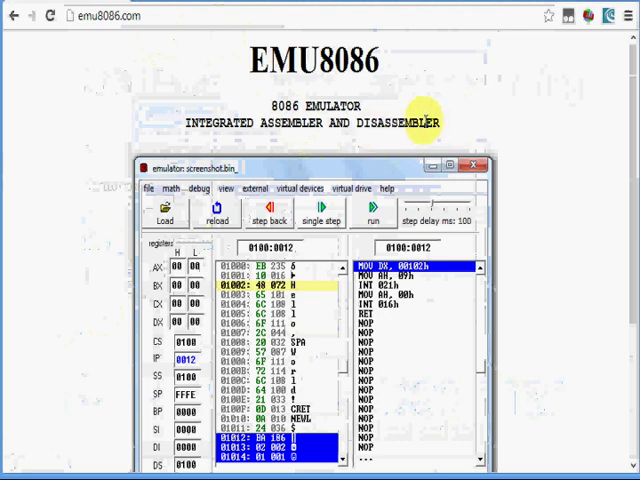
mouse_move(475, 113)
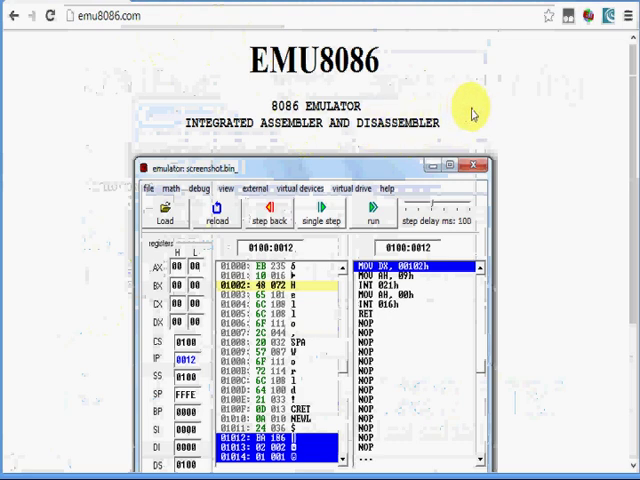
- Open the '2. Micro Computer' tutorial and scroll to its three-components diagram
scroll("down", 3)
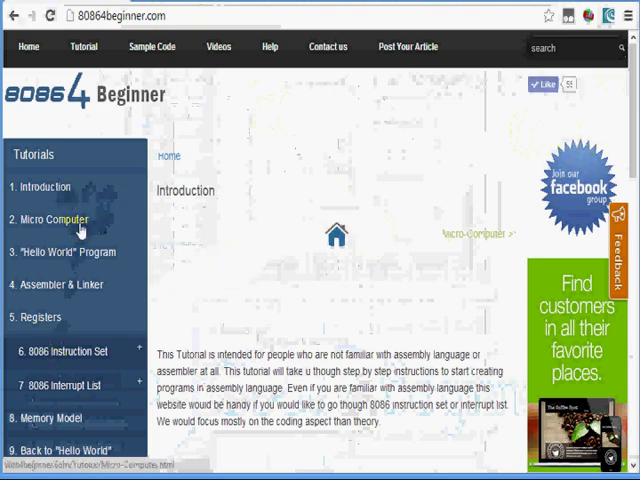
left_click(52, 219)
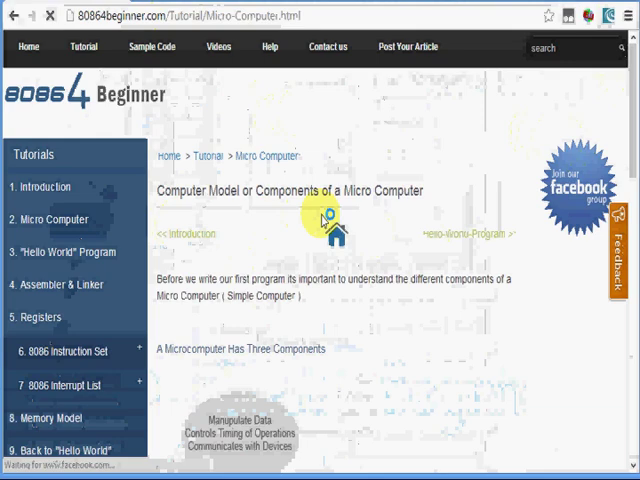
scroll("down", 3)
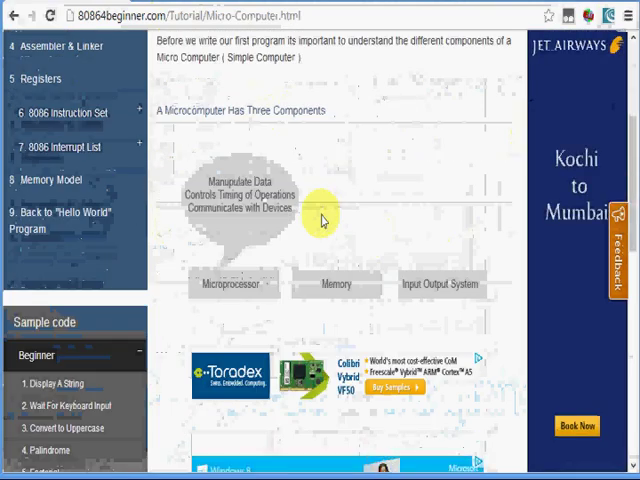
mouse_move(220, 313)
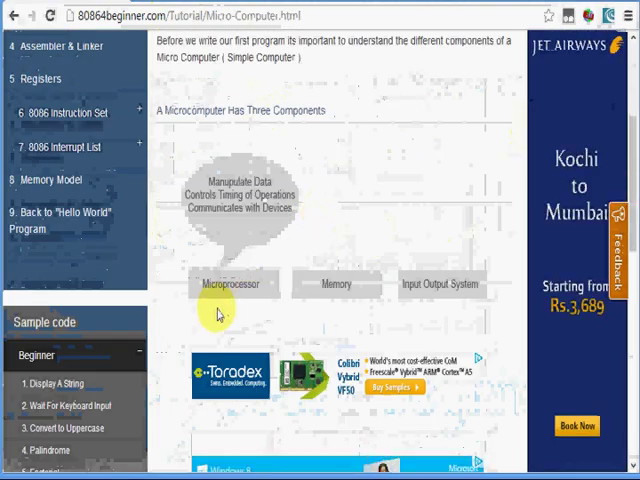
mouse_move(310, 305)
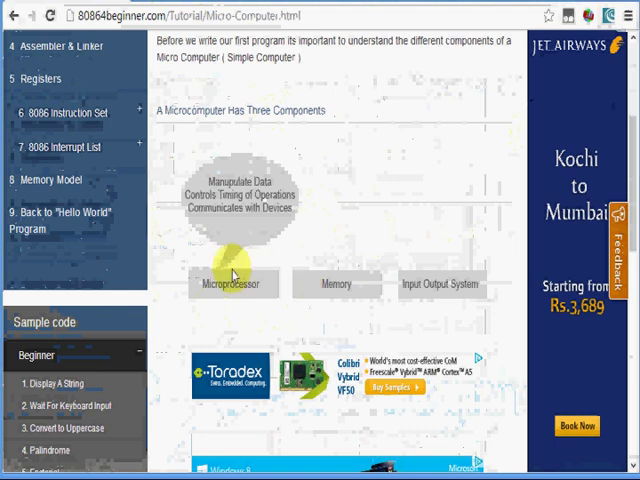
mouse_move(420, 315)
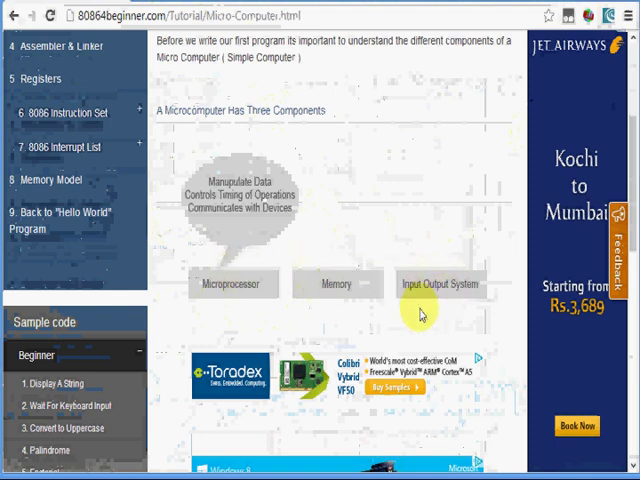
scroll("up", 3)
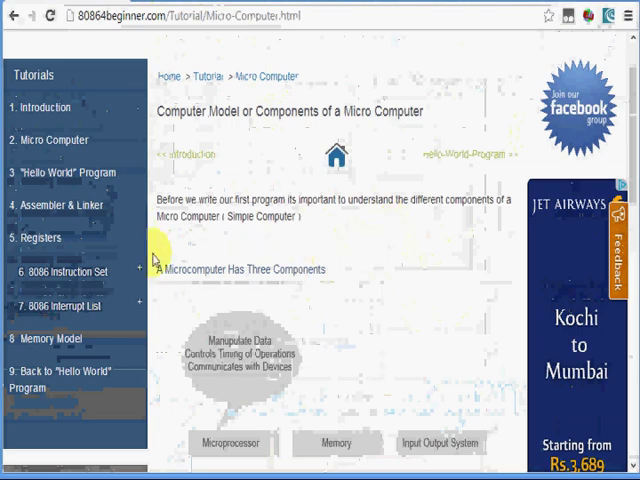
- Open the '5. Registers' tutorial and scroll through register sizes, types and descriptions
left_click(39, 238)
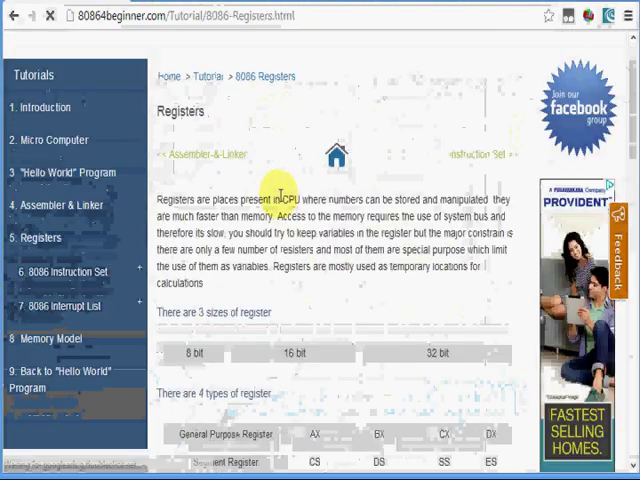
scroll("down", 3)
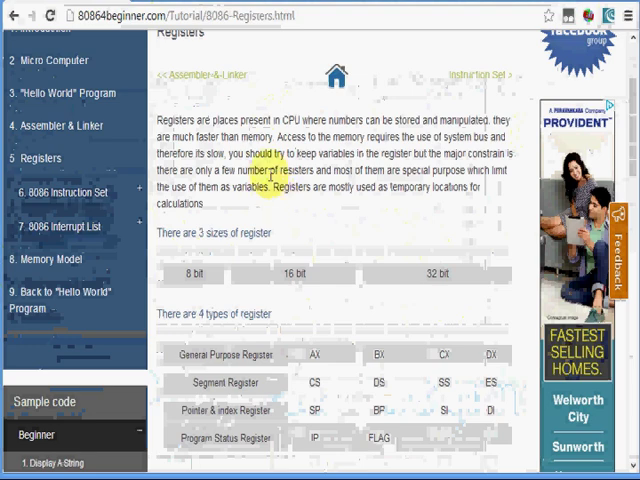
scroll("down", 3)
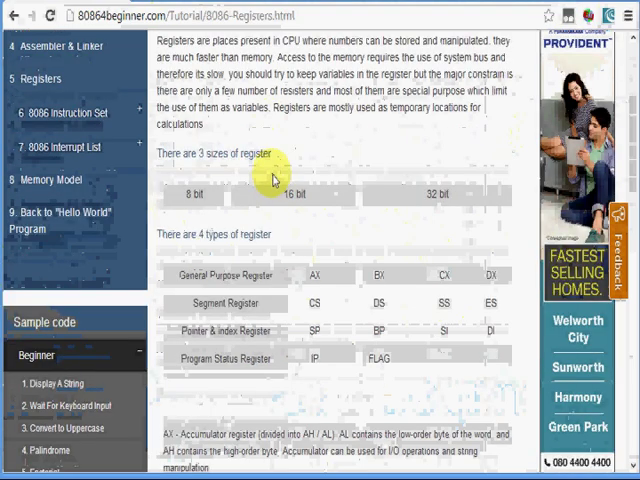
mouse_move(110, 178)
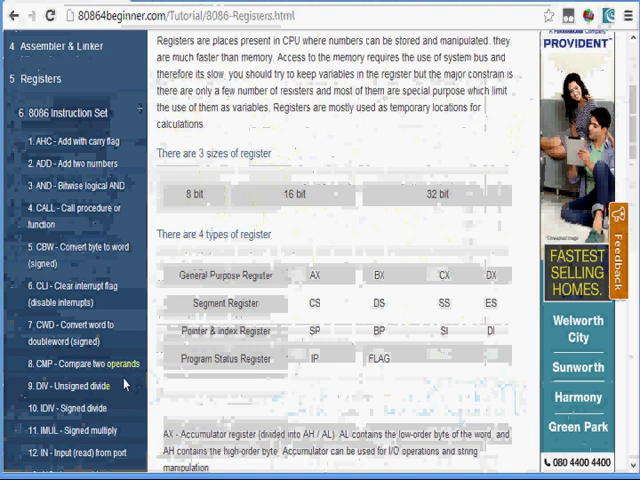
scroll("down", 3)
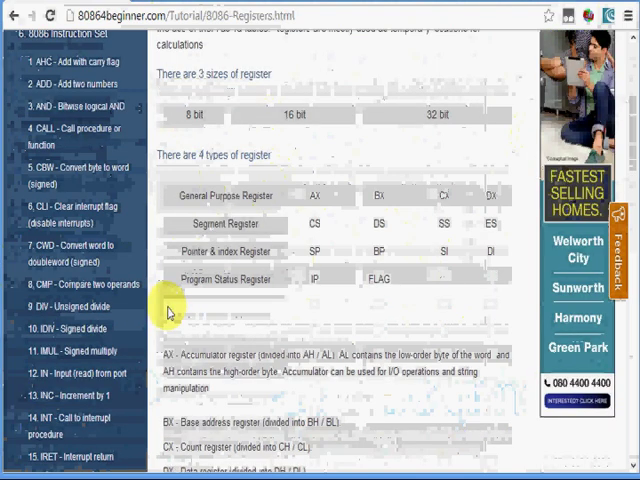
scroll("down", 3)
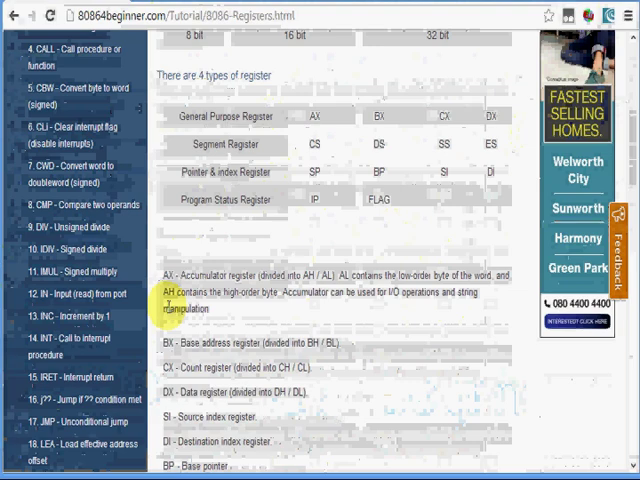
scroll("up", 3)
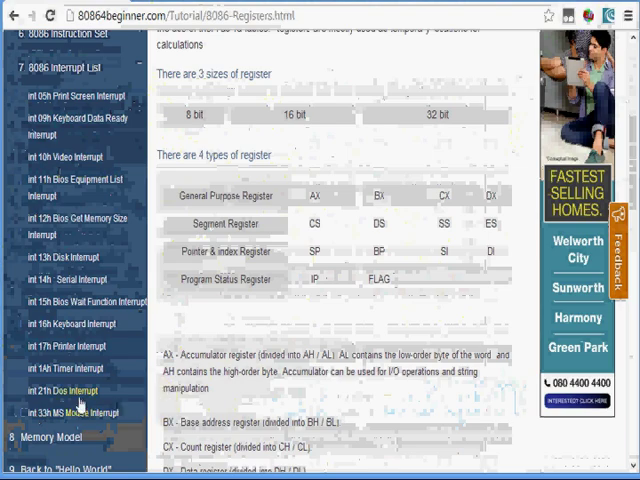
- Open the 'int 21h Dos Interrupt' page and scroll through its AH function table
left_click(60, 390)
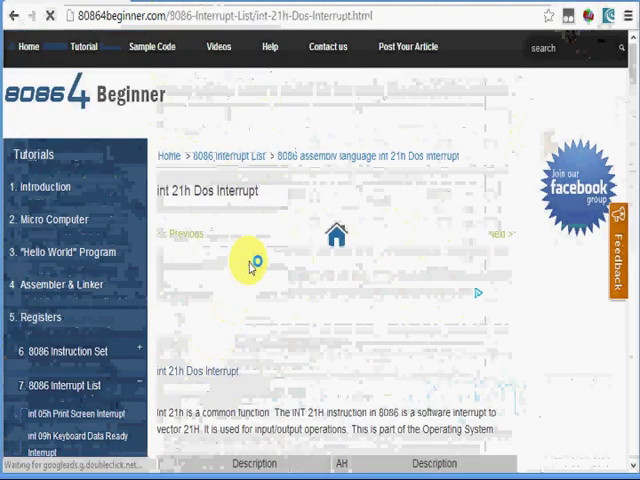
scroll("down", 3)
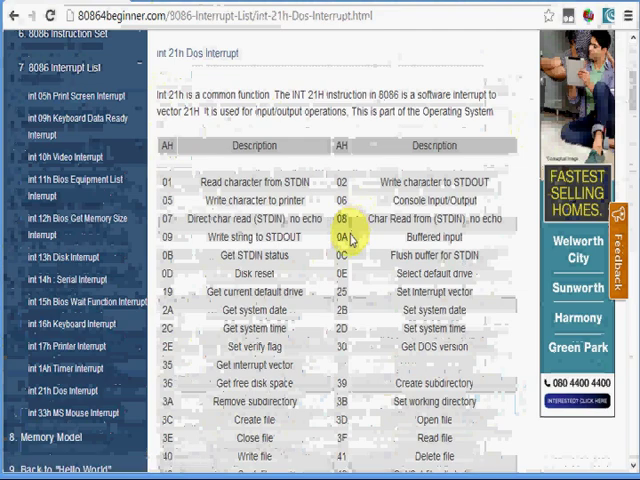
scroll("down", 3)
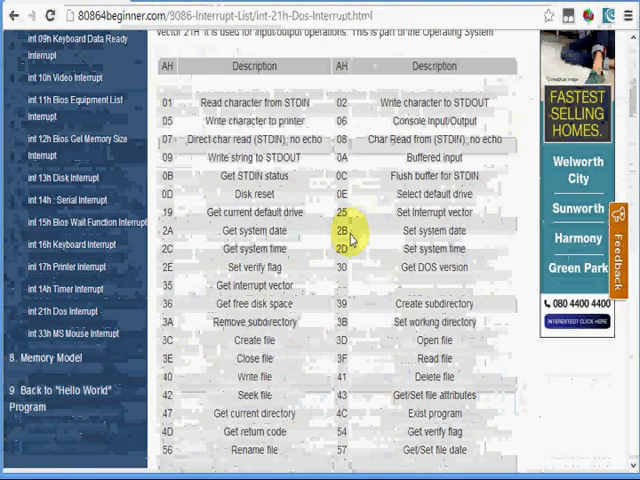
scroll("down", 3)
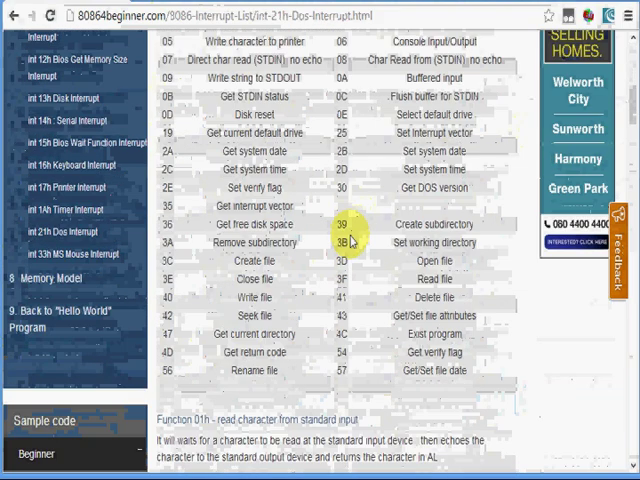
mouse_move(350, 240)
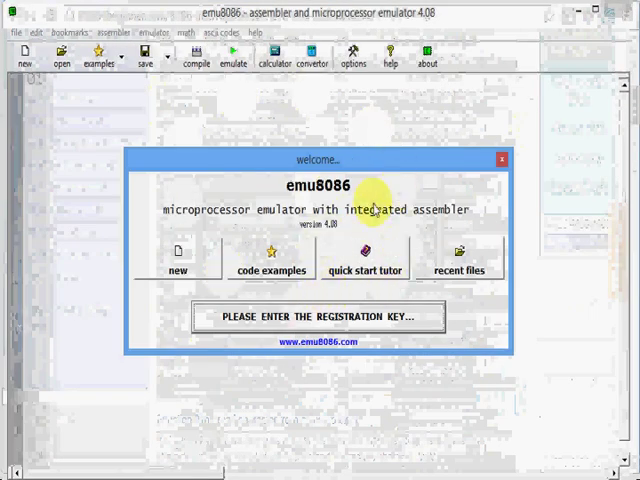
mouse_move(178, 270)
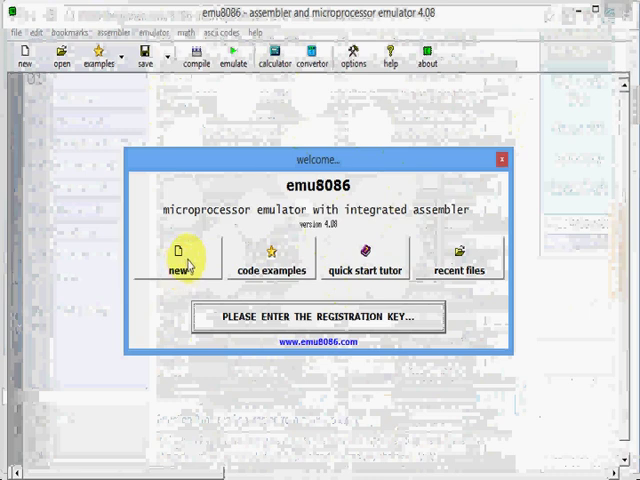
- Choose 'new' in the emu8086 welcome dialog to bring up the code template chooser
left_click(181, 265)
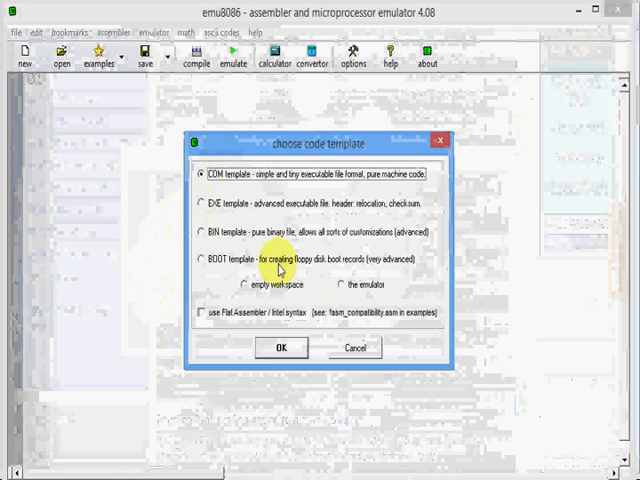
- Accept the COM template and enter mov ah,4ch, mov al,00 and int 21h
left_click(281, 347)
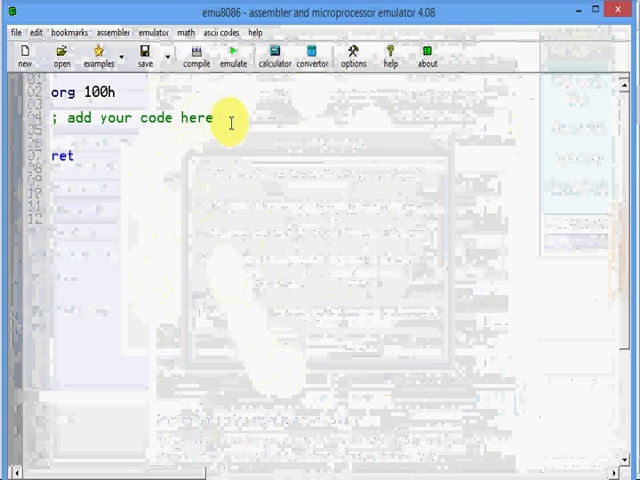
type("mov ah,4ch")
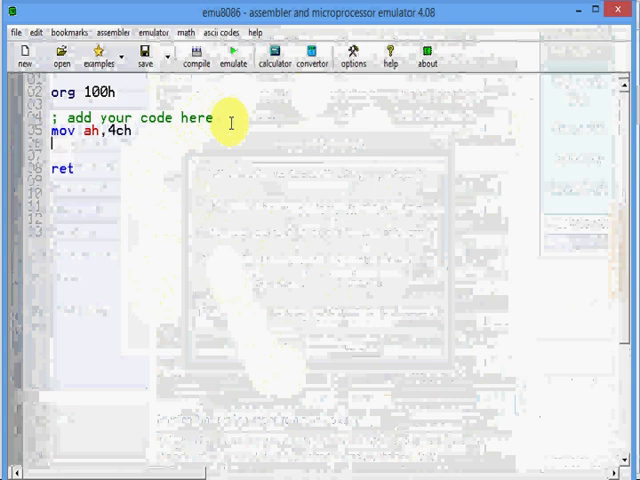
type("mov al,00")
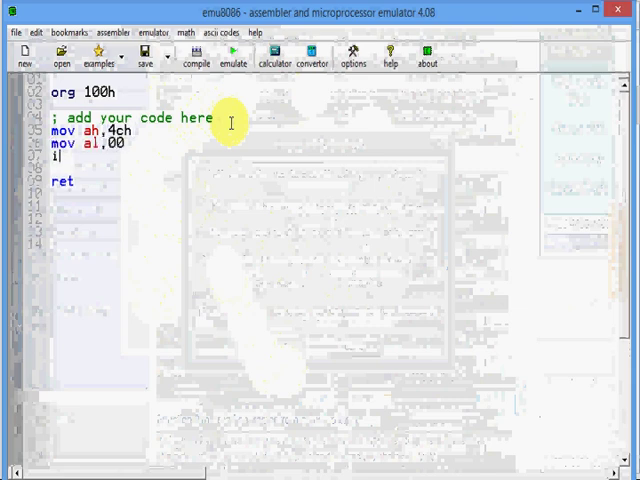
type("int 21h")
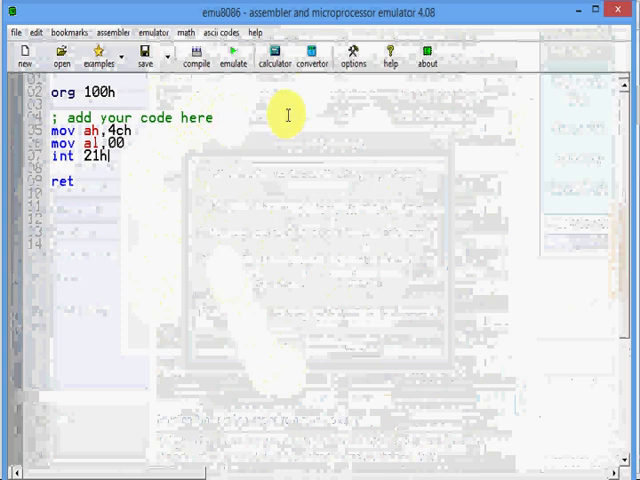
mouse_move(162, 157)
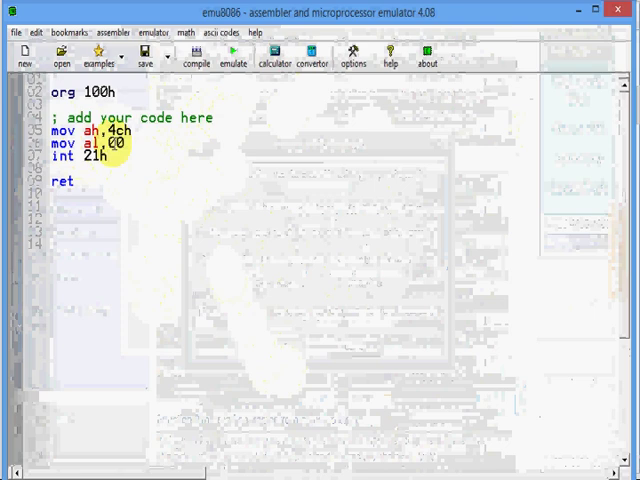
- Emulate the program, single-step both mov instructions, run to completion and dismiss the message
left_click(232, 55)
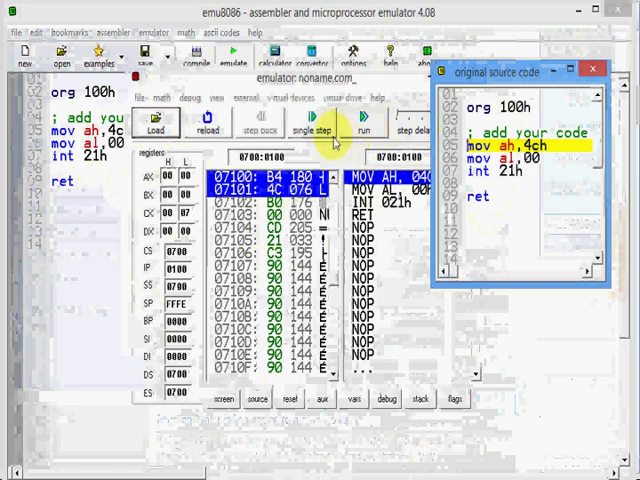
left_click(311, 127)
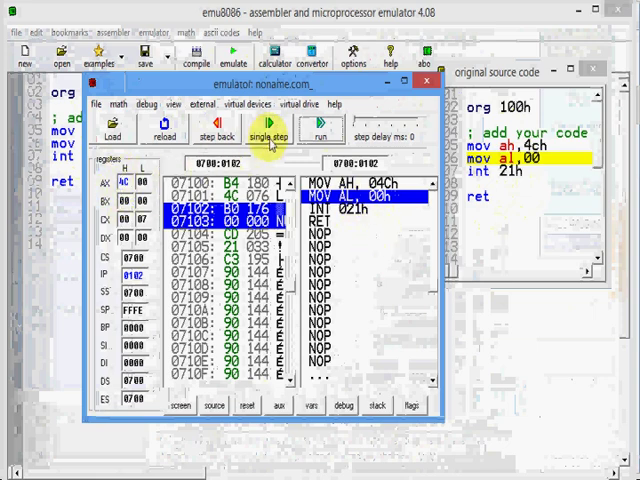
left_click(274, 135)
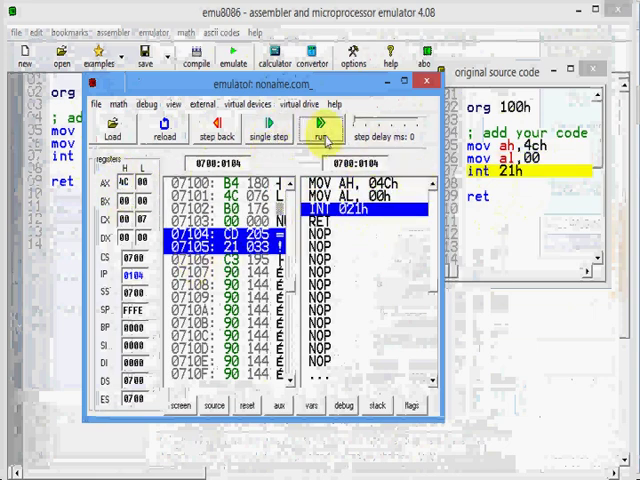
left_click(319, 141)
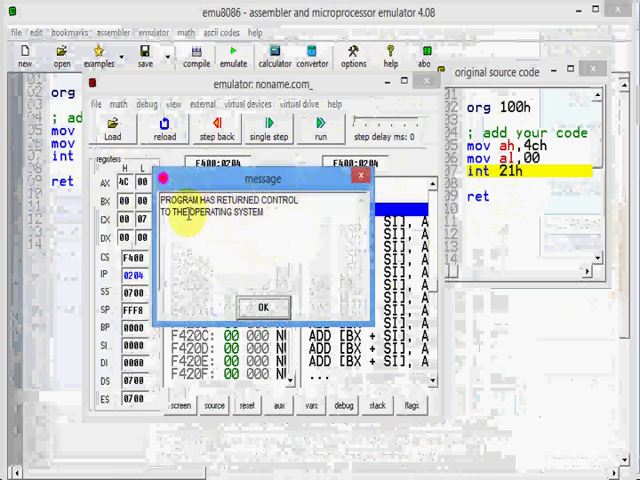
left_click(263, 306)
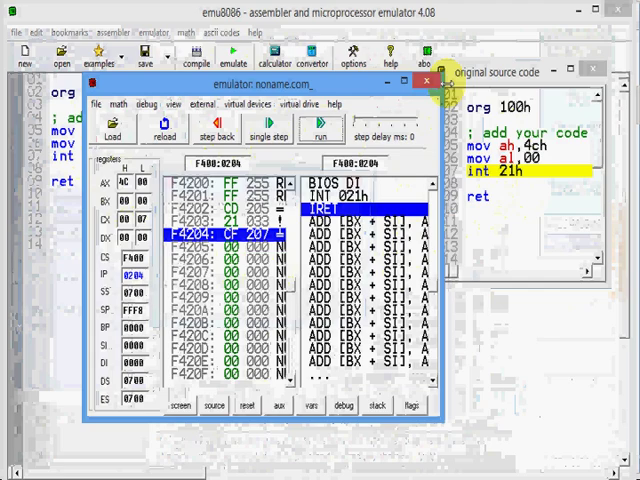
- Close the emulator, emulate the program again and dismiss the finished message
left_click(423, 73)
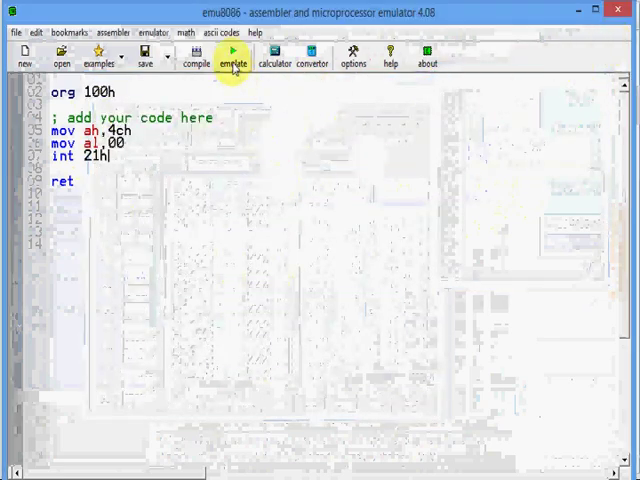
left_click(234, 55)
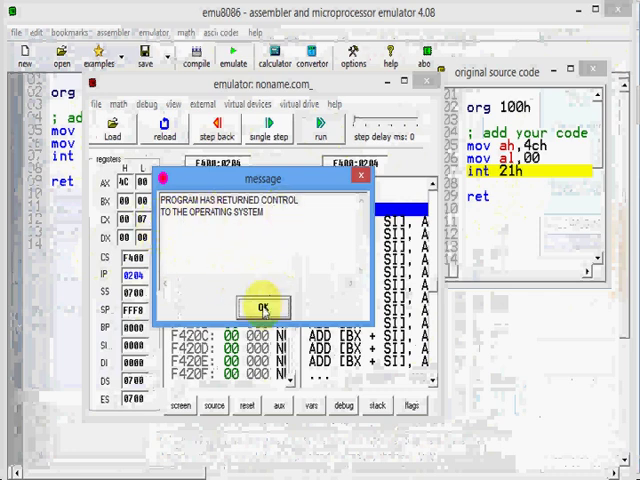
left_click(263, 305)
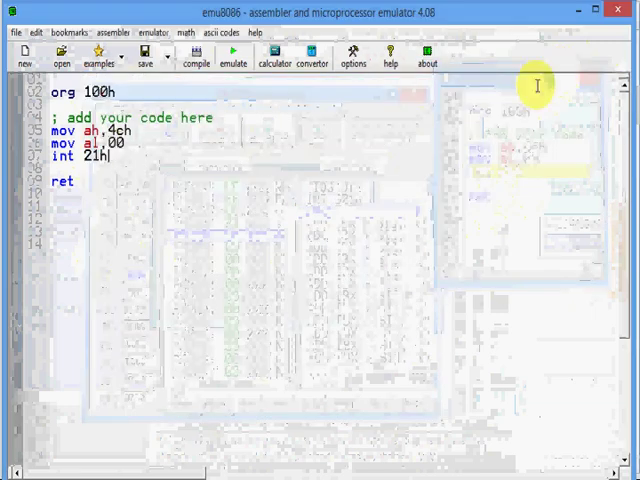
mouse_move(364, 173)
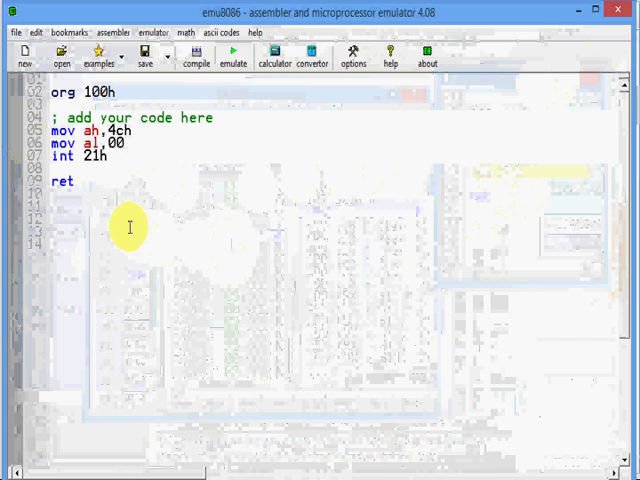
left_click(230, 243)
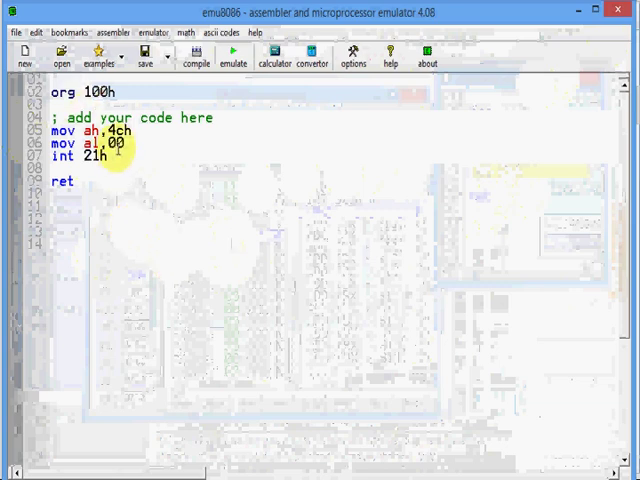
mouse_move(112, 157)
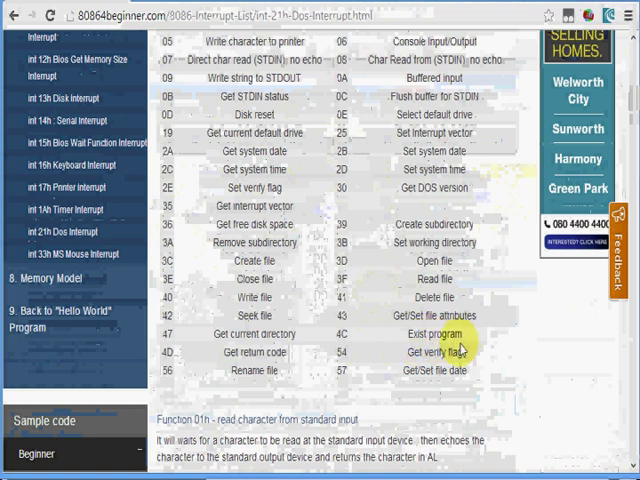
- Scroll the INT 21h function list back up to 4Ch, Exit program
scroll("up", 3)
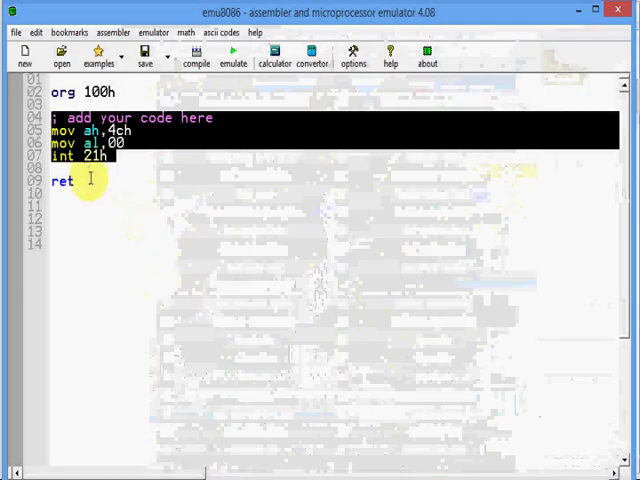
- Add a blank line after int 21h and enter mov ah,09
key("Return")
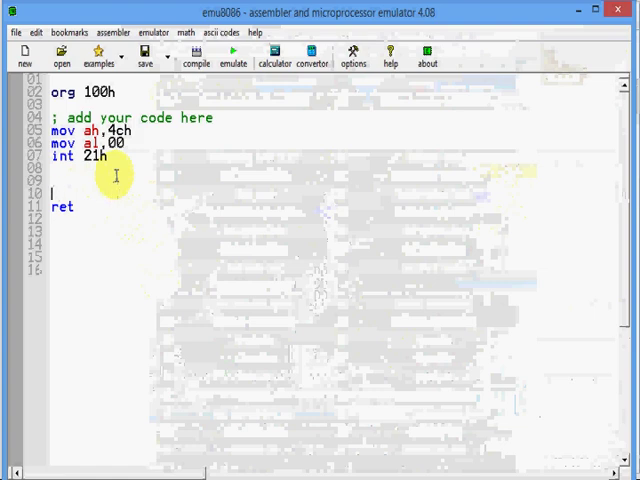
type("mov ah,")
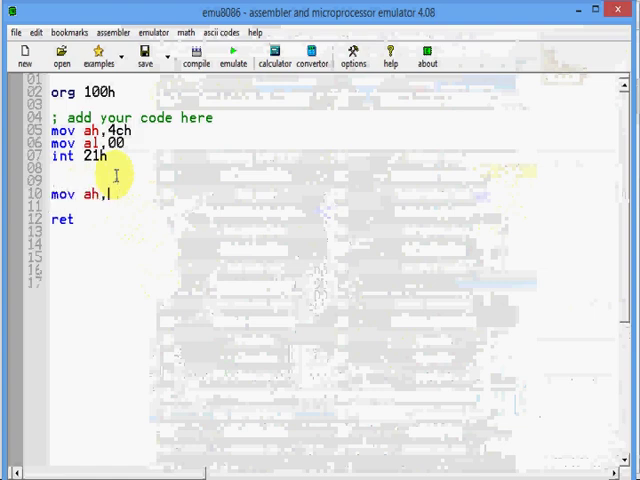
type("09")
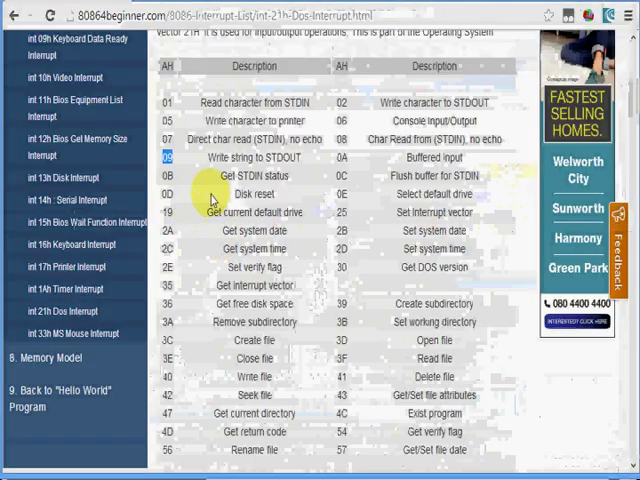
- Scroll down to Function 09h and drag its code box sideways to read it
scroll("down", 3)
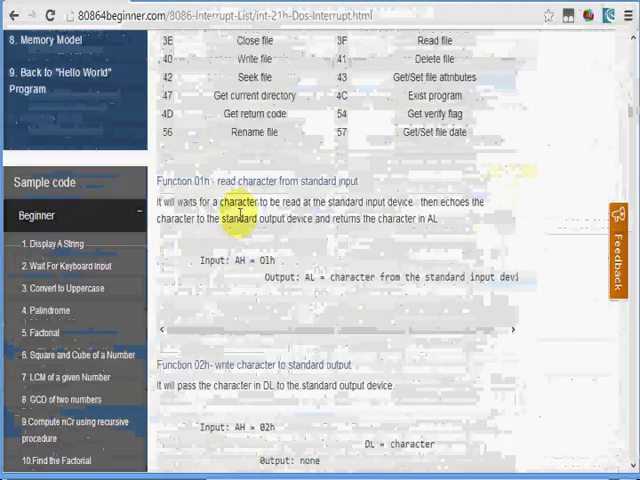
scroll("down", 3)
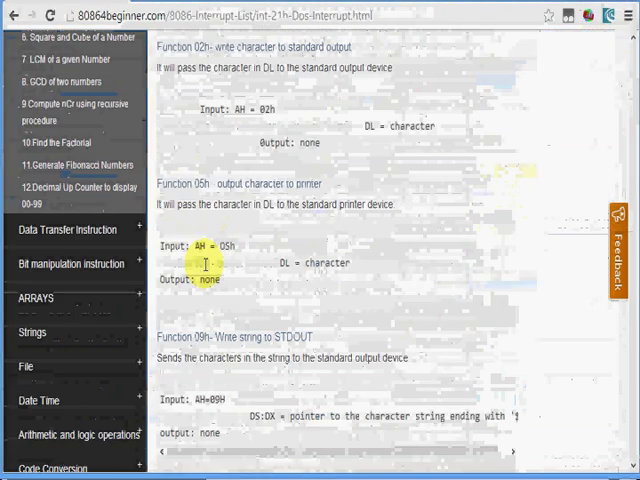
scroll("down", 3)
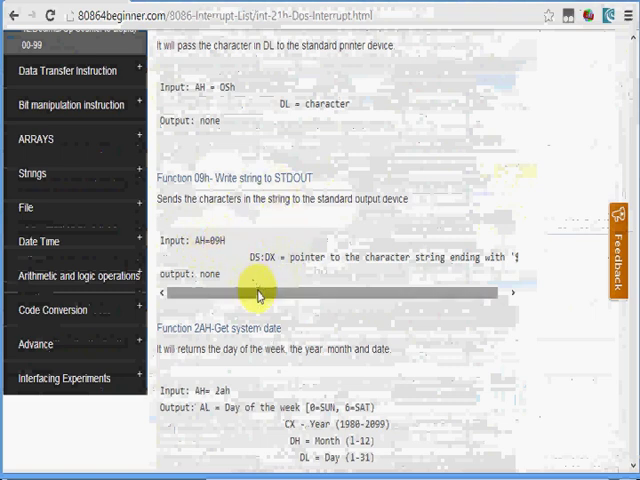
left_click_drag(258, 293, 313, 291)
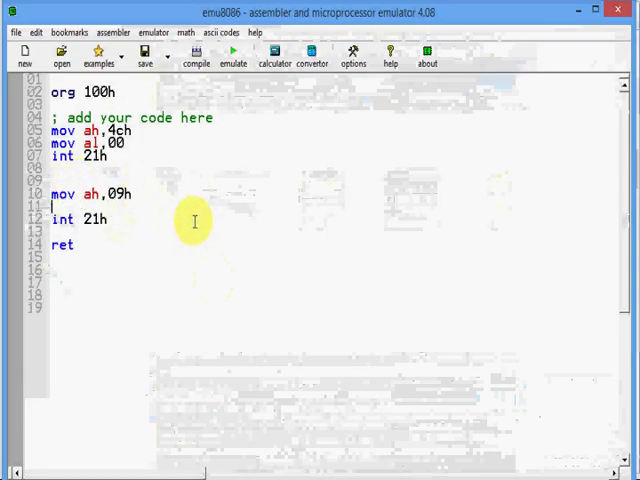
- Add the DS:DX pointer comment and insert mov dx,"Hello World$" before it
type("; DS:DX = pointer to the character string ending with '$'")
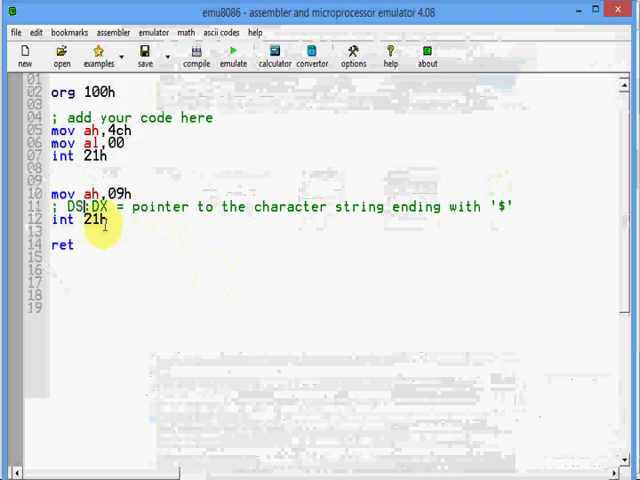
double_click(99, 206)
type("mov dx,     ")
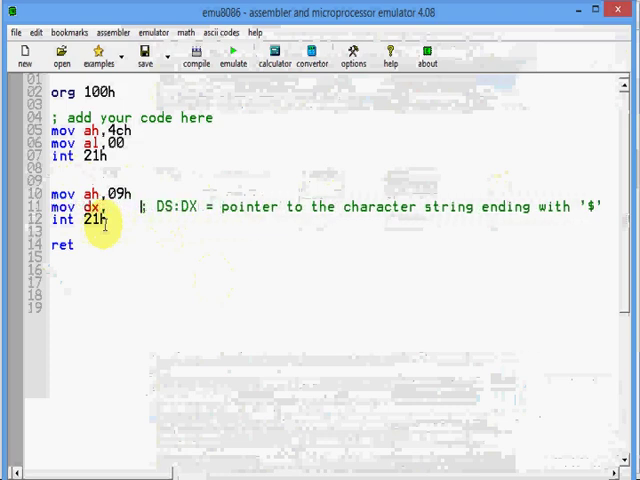
type("\"")
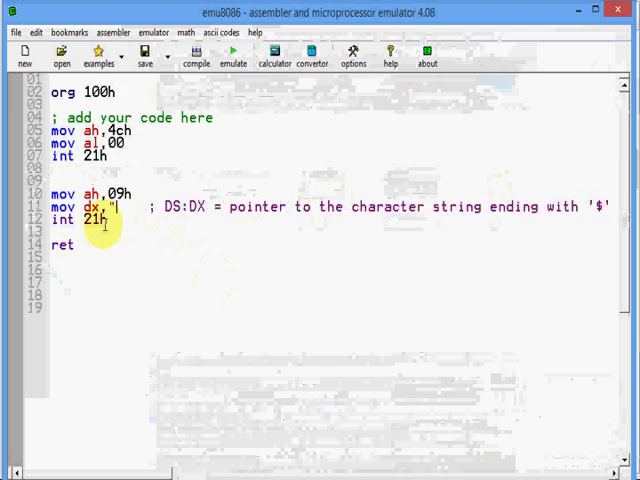
type("Hello World")
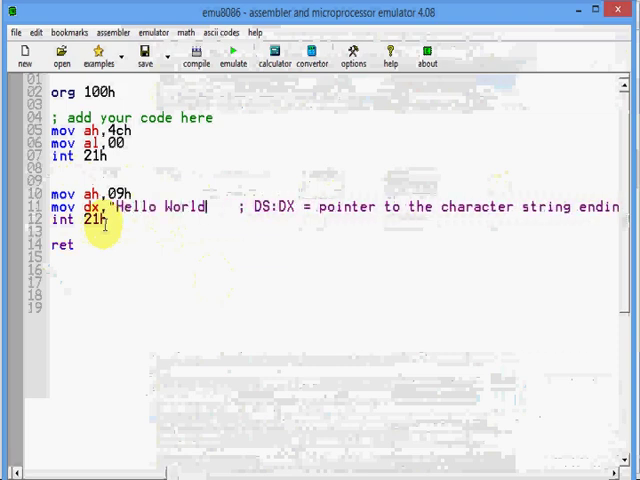
mouse_move(330, 467)
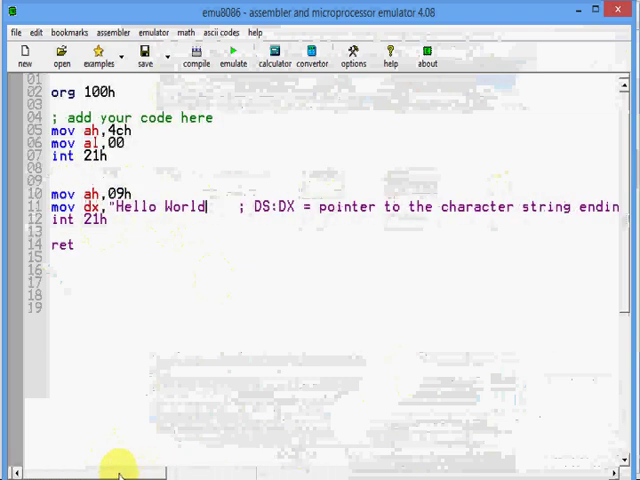
type("$\"")
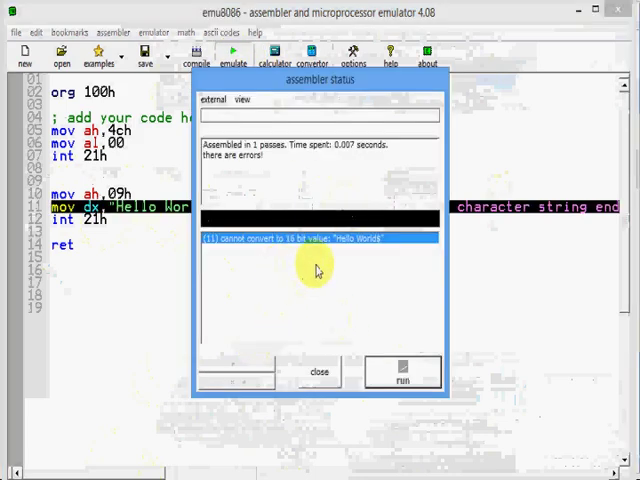
- Select the reported error in the assembler status window to dismiss it
left_click(317, 371)
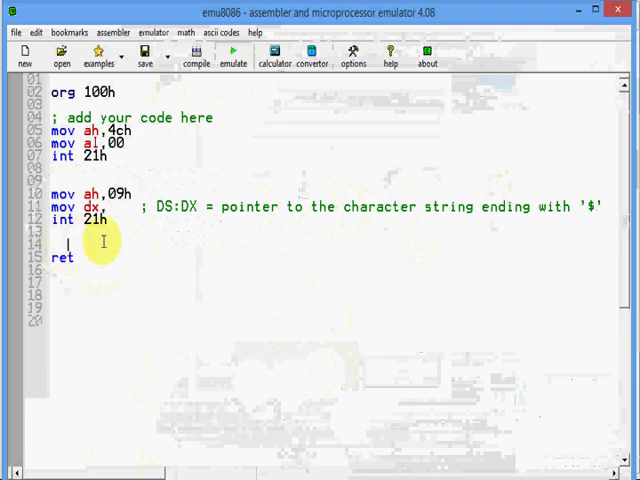
- Add a data line 'message db "Hello World$"' and select the message label to reuse
type("me")
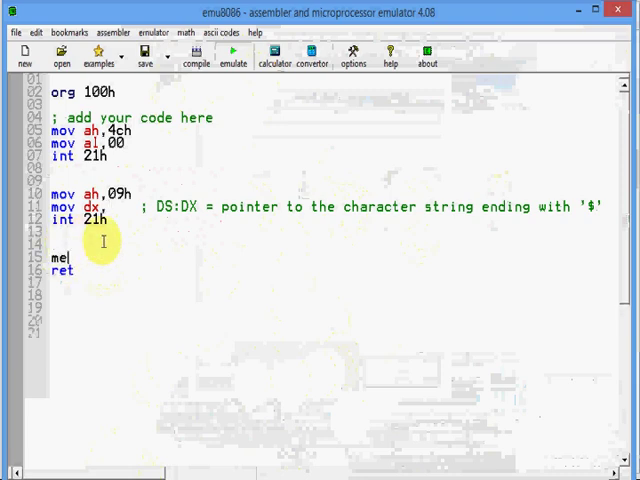
type("ssage db")
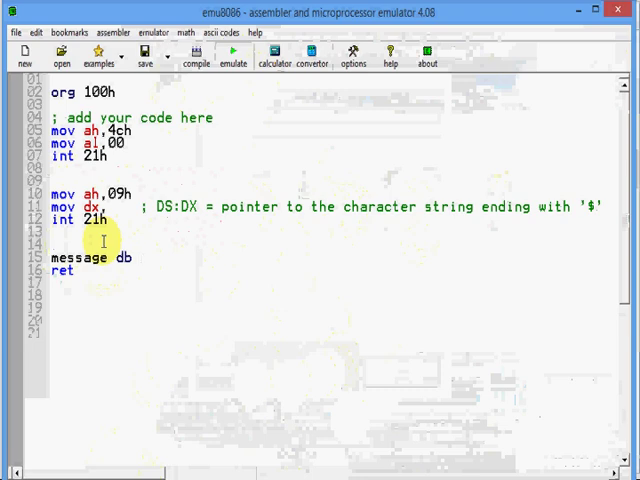
type("\"Hello World$\"")
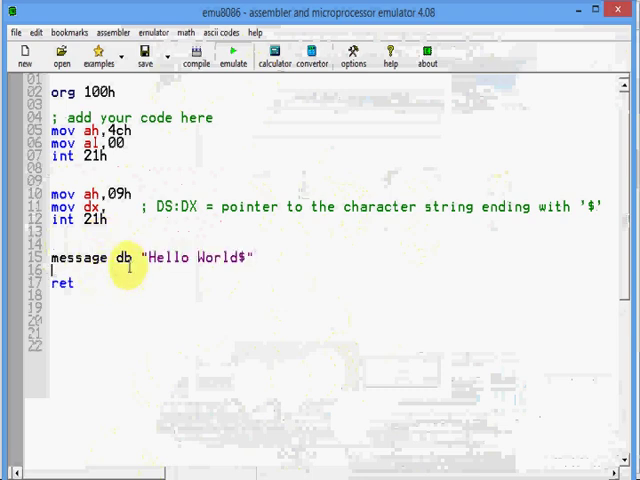
double_click(128, 257)
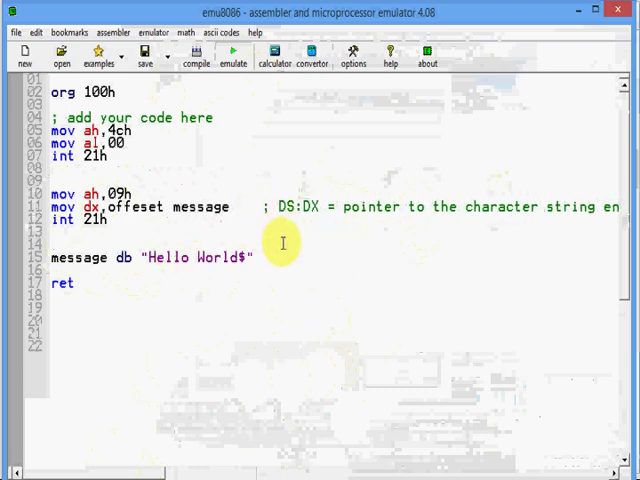
mouse_move(163, 143)
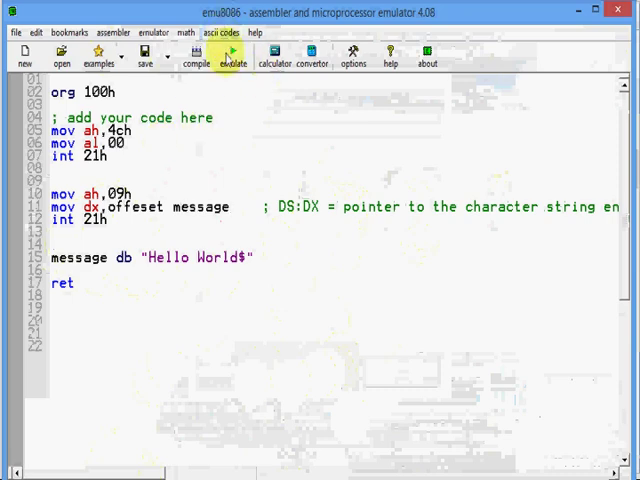
- Emulate, close the wrong-parameters error, and return to the 'mov dx,offset message' line
left_click(233, 55)
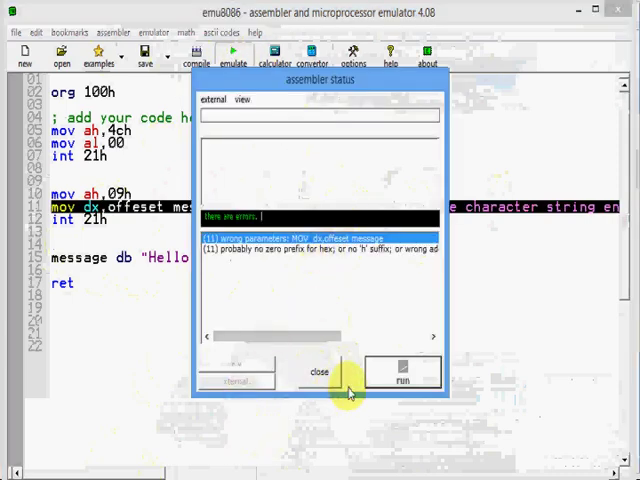
left_click(317, 372)
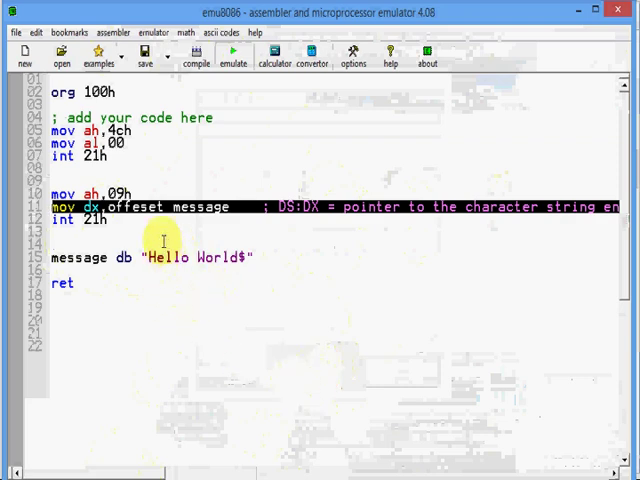
left_click(268, 258)
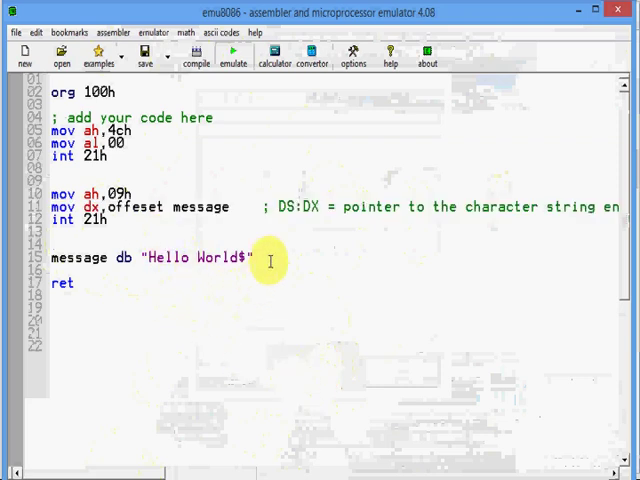
mouse_move(146, 283)
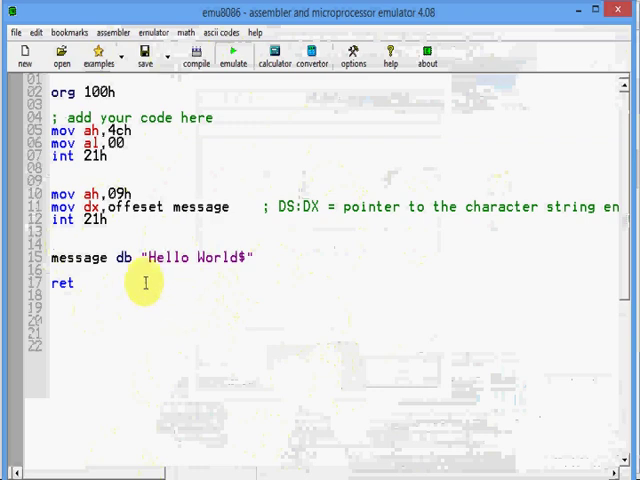
mouse_move(135, 157)
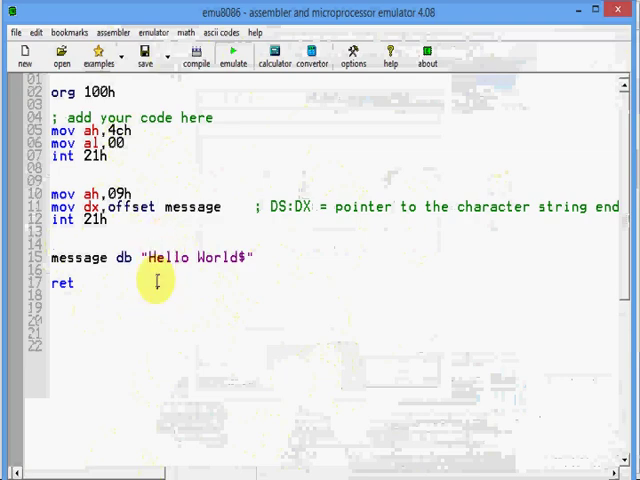
mouse_move(355, 152)
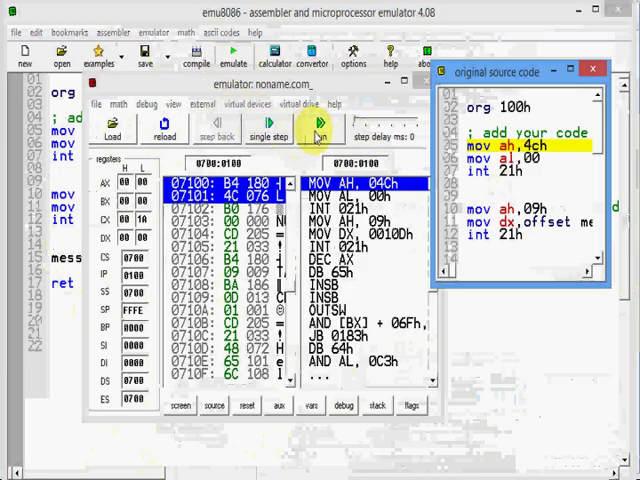
- Run the program, acknowledge it finished, view Hello World output, then close the emulator
left_click(321, 128)
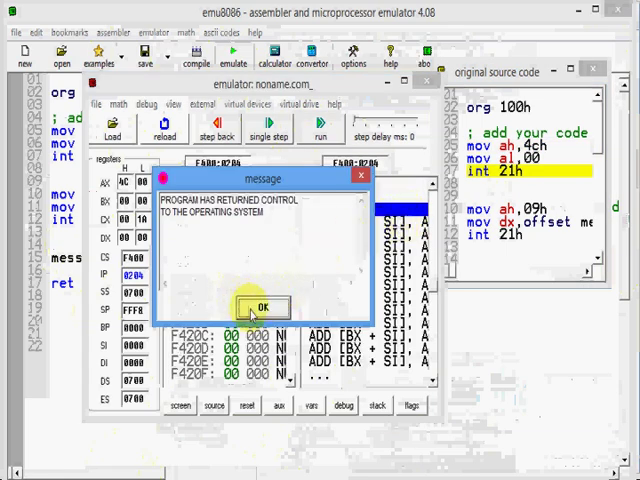
left_click(262, 306)
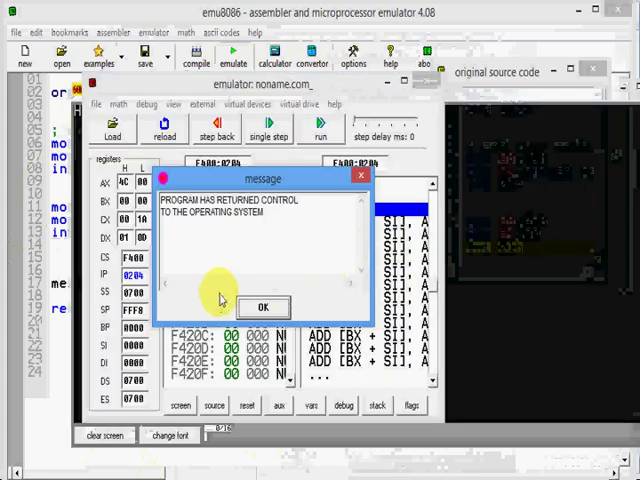
left_click(263, 306)
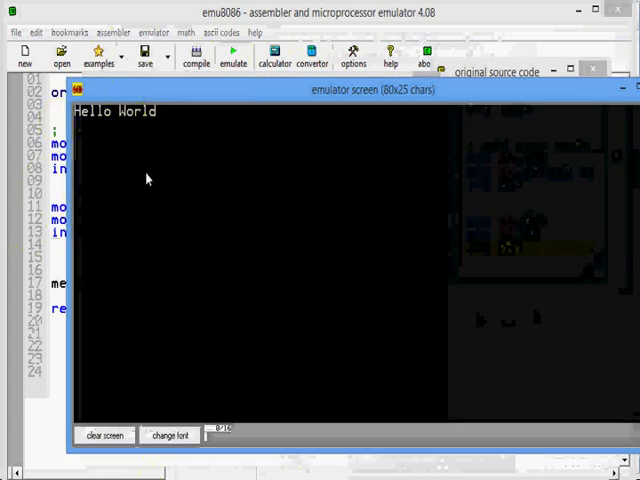
mouse_move(200, 145)
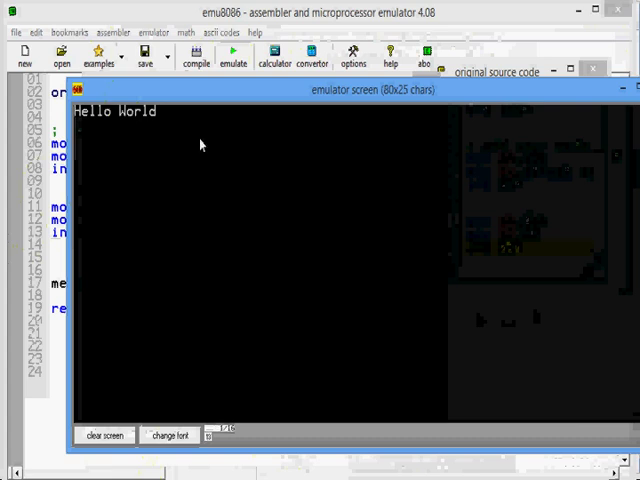
left_click(621, 88)
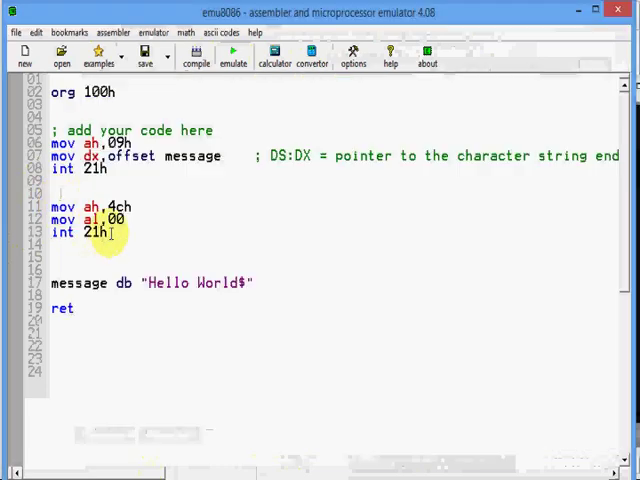
- Highlight the three exit-call lines (mov ah,4ch / mov al,00 / int 21h), then deselect and emulate
left_click_drag(50, 206, 110, 232)
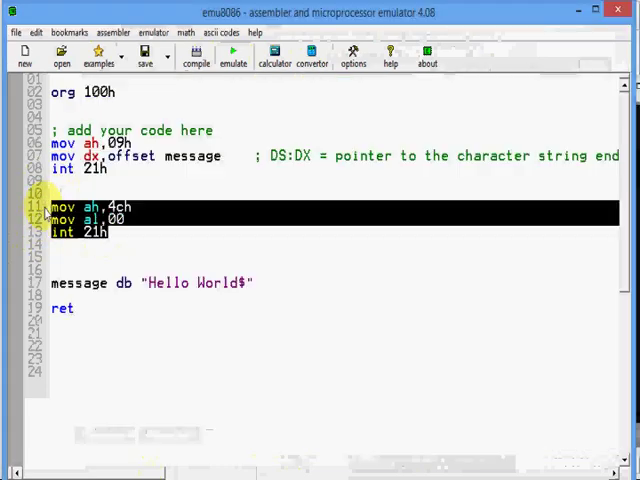
mouse_move(110, 245)
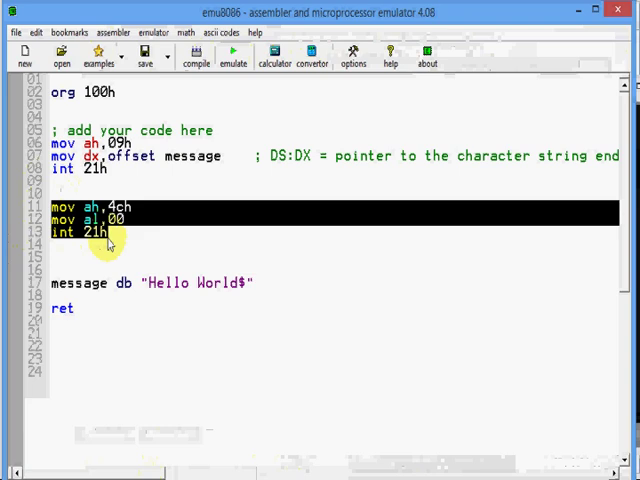
left_click(157, 236)
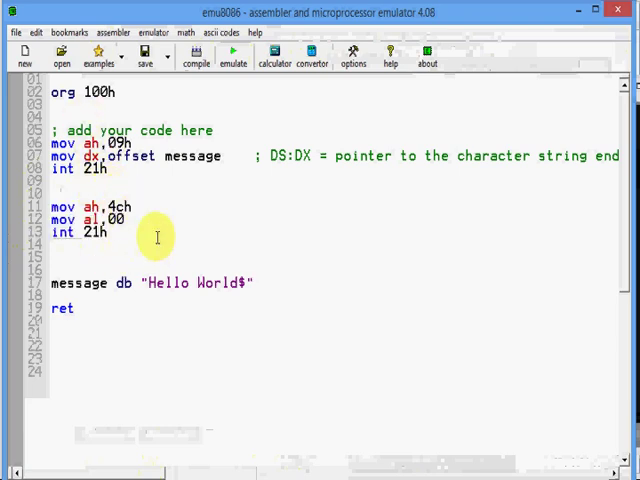
left_click(233, 55)
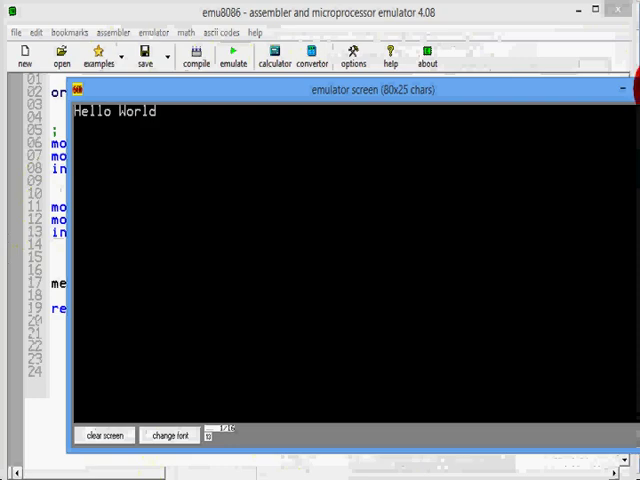
- Emulate again, show Hello World on the output screen, and dismiss the finished message
left_click(233, 55)
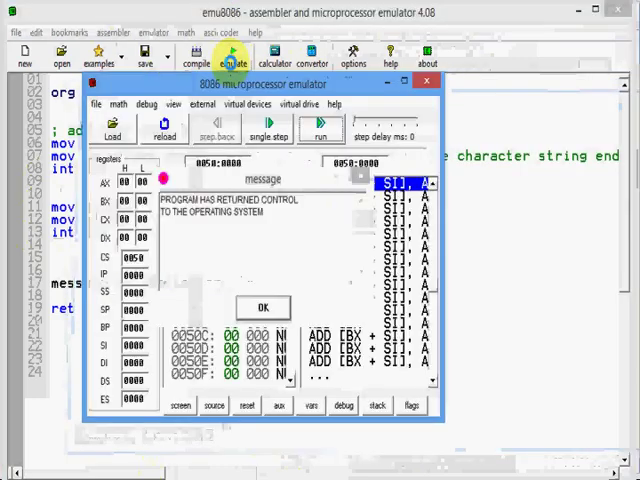
left_click(262, 307)
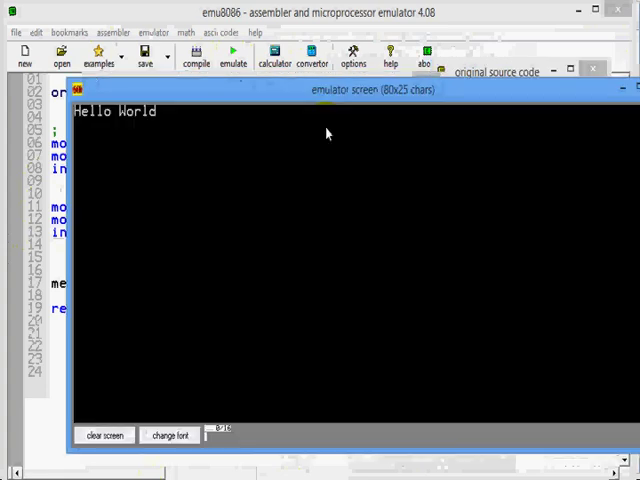
mouse_move(342, 229)
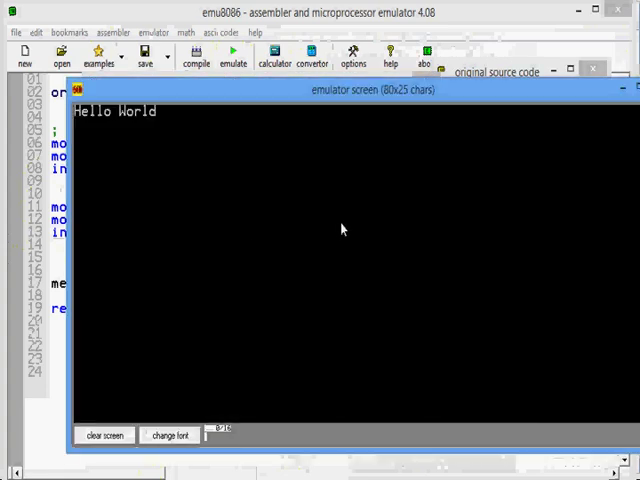
mouse_move(405, 167)
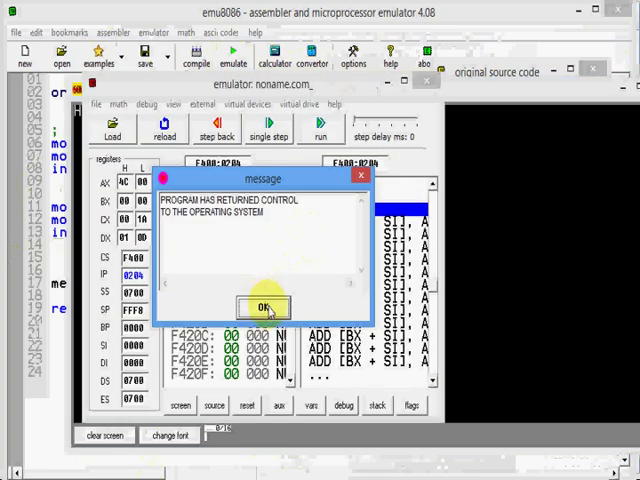
left_click(261, 305)
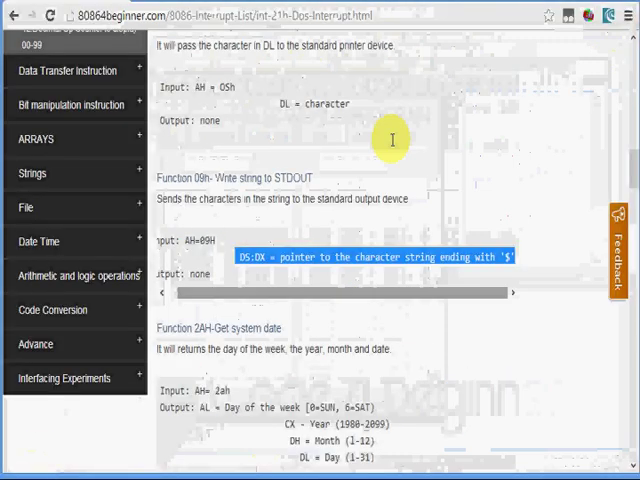
- Scroll up the INT 21h reference page on 8086 4 Beginner
scroll("up", 3)
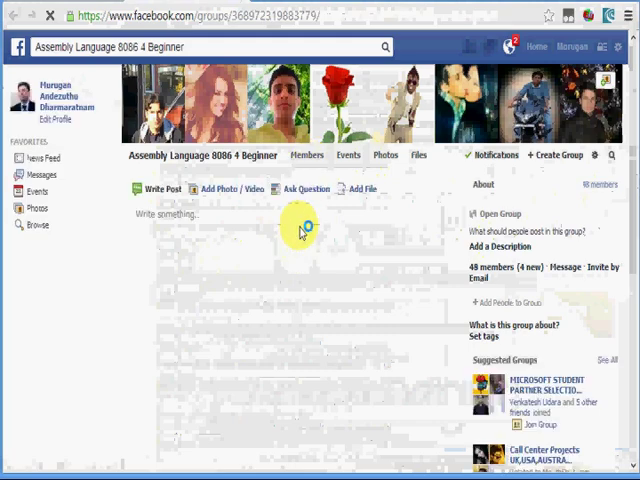
- Scroll through the recent posts of the Assembly Language 8086 4 Beginner group
scroll("down", 3)
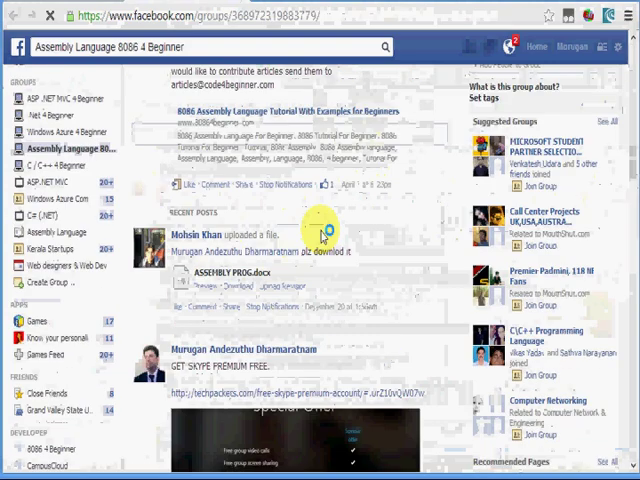
scroll("down", 3)
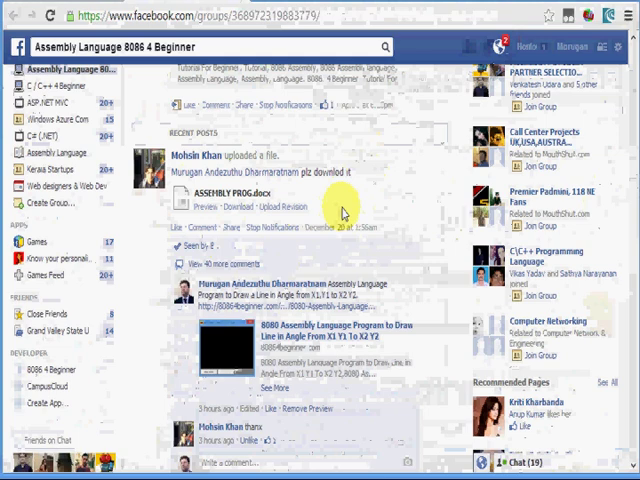
scroll("down", 3)
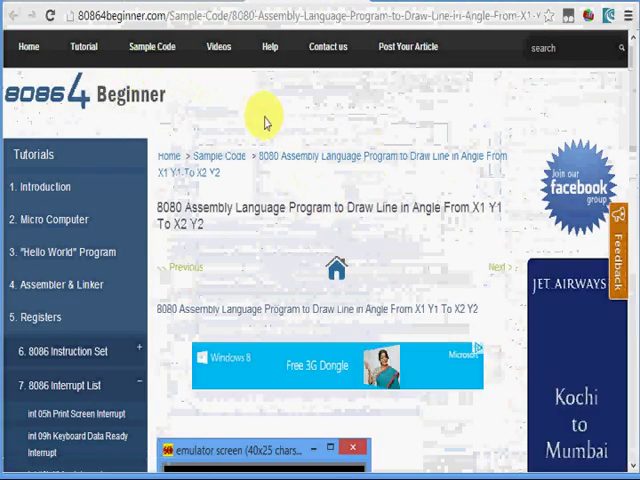
- Scroll the 'Draw Line in Angle' page down to the emulator screenshot
scroll("down", 3)
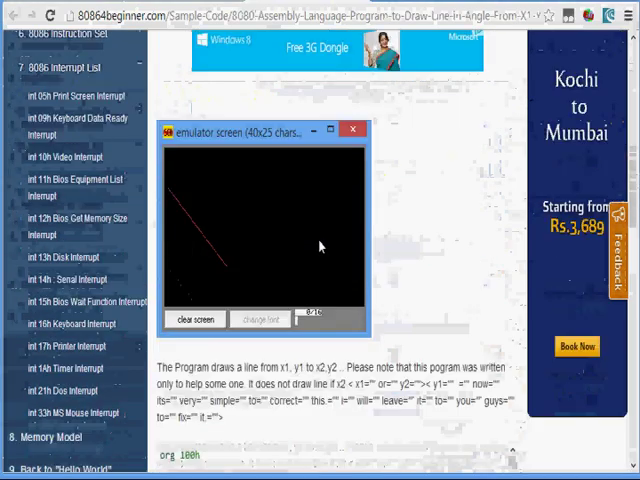